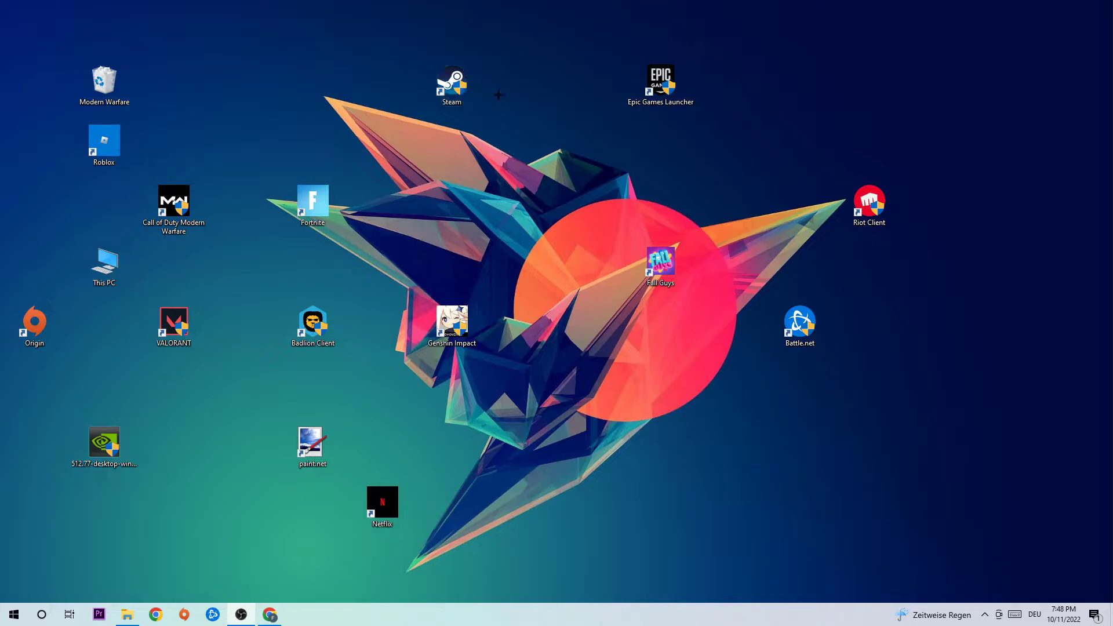
# Bring up the taskbar context menu that offers Task Manager.
pyautogui.rightClick(441, 622)
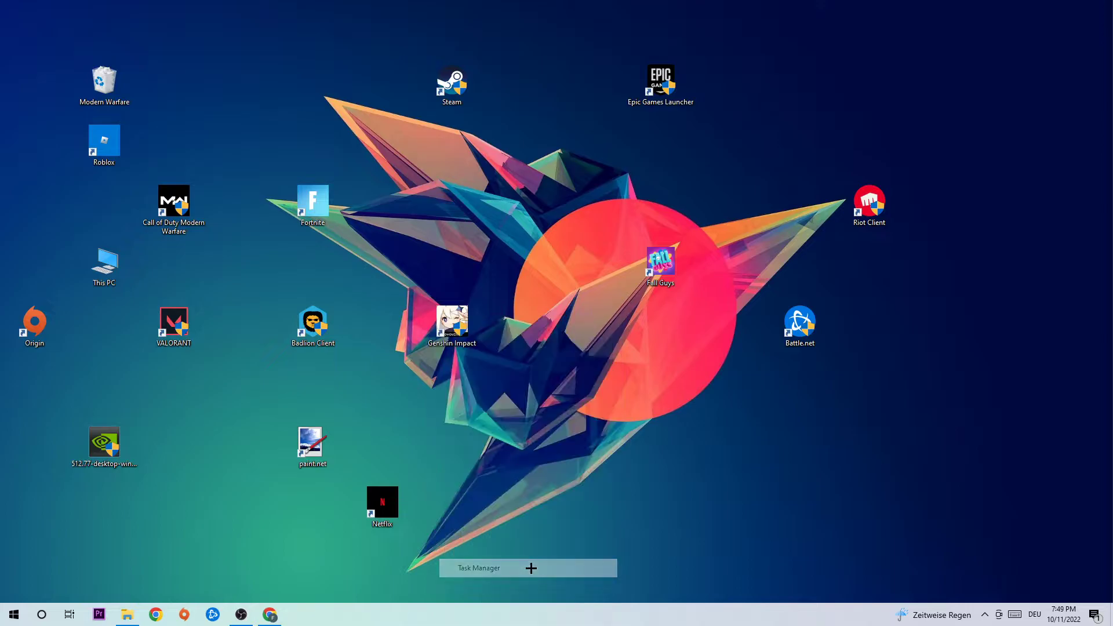
# Launch Task Manager and bring up the actions menu for the unwanted game process.
pyautogui.click(477, 568)
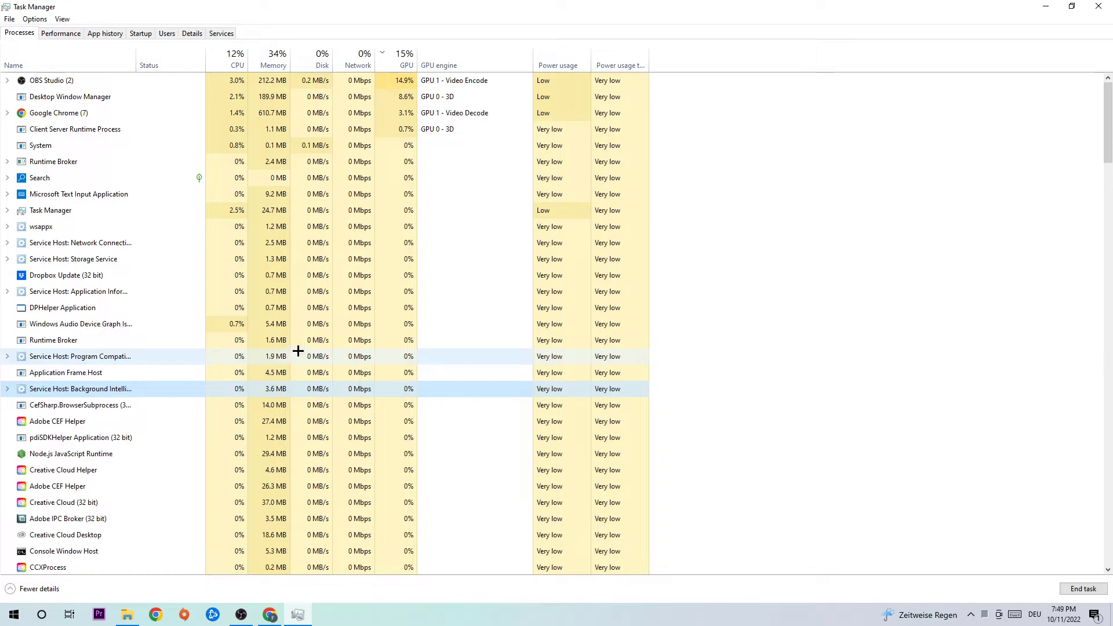
pyautogui.scroll(-3)
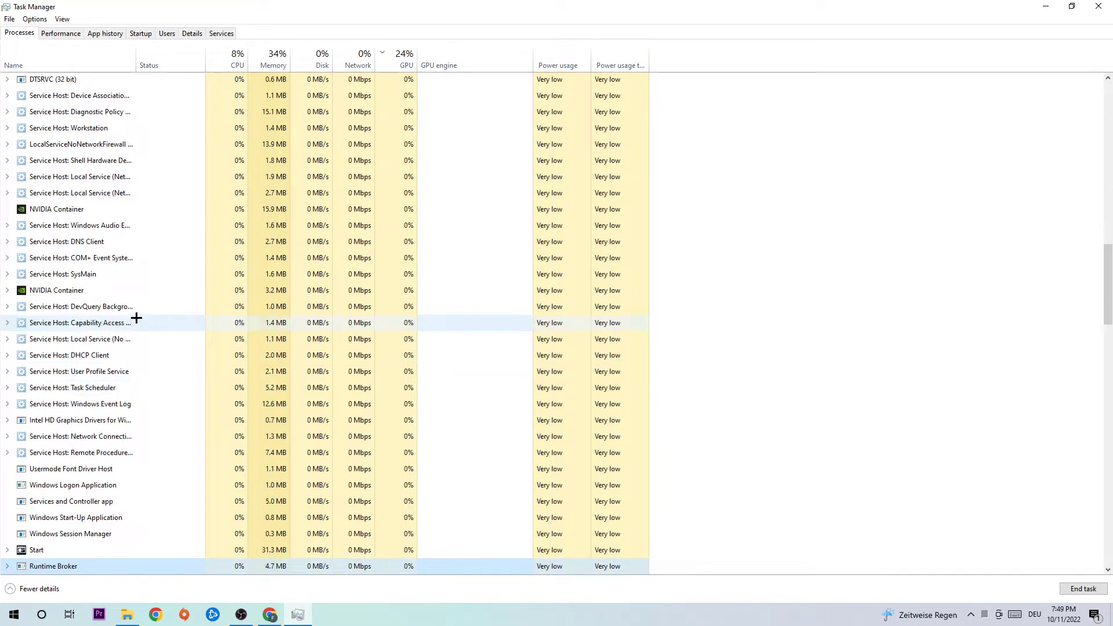
pyautogui.rightClick(79, 322)
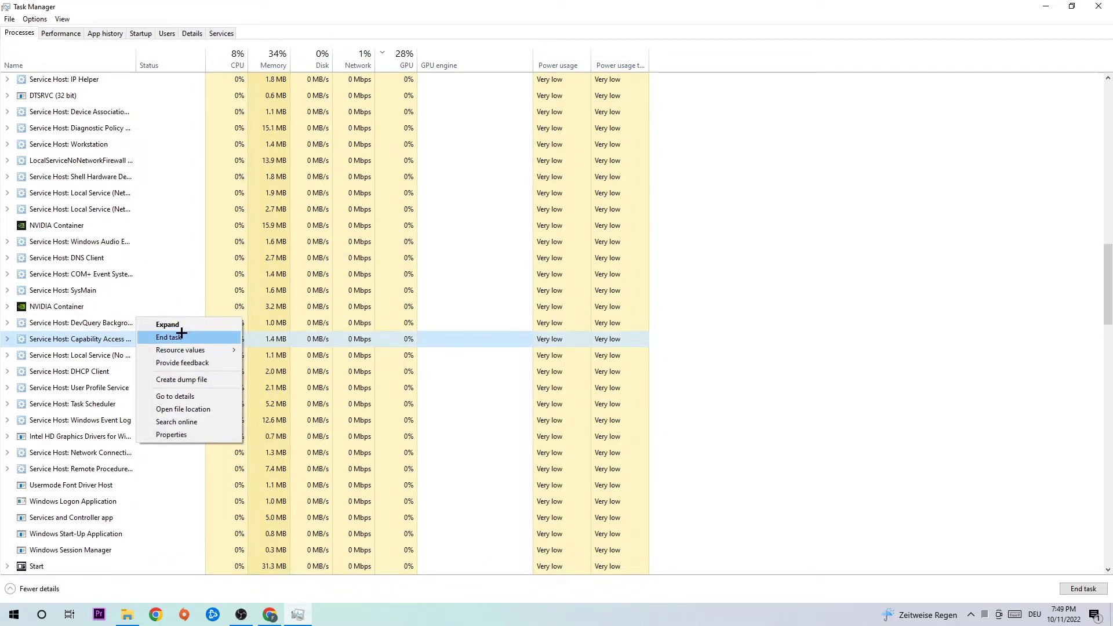
pyautogui.moveTo(167, 325)
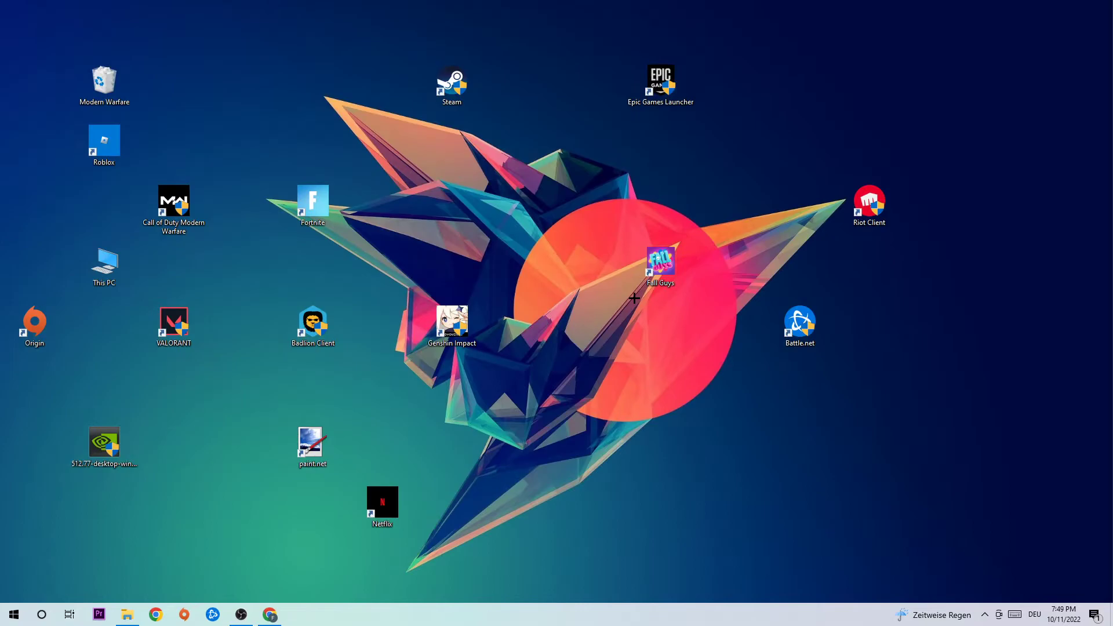
pyautogui.moveTo(526, 323)
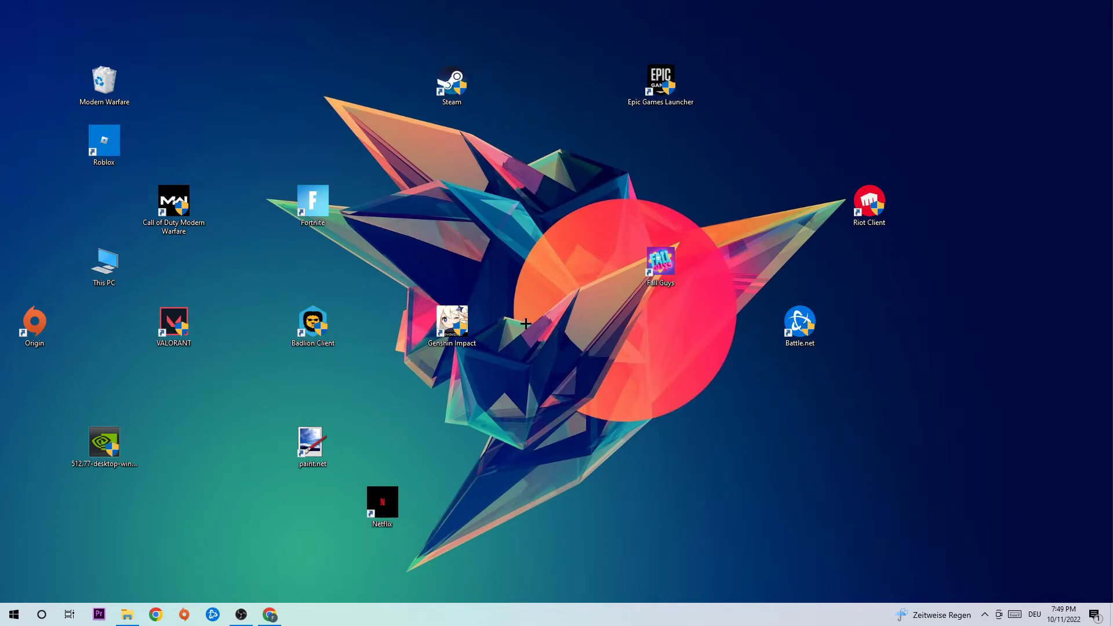
# Move the Steam shortcut slightly down and to the right on the desktop.
pyautogui.moveTo(452, 81); pyautogui.dragTo(522, 147)
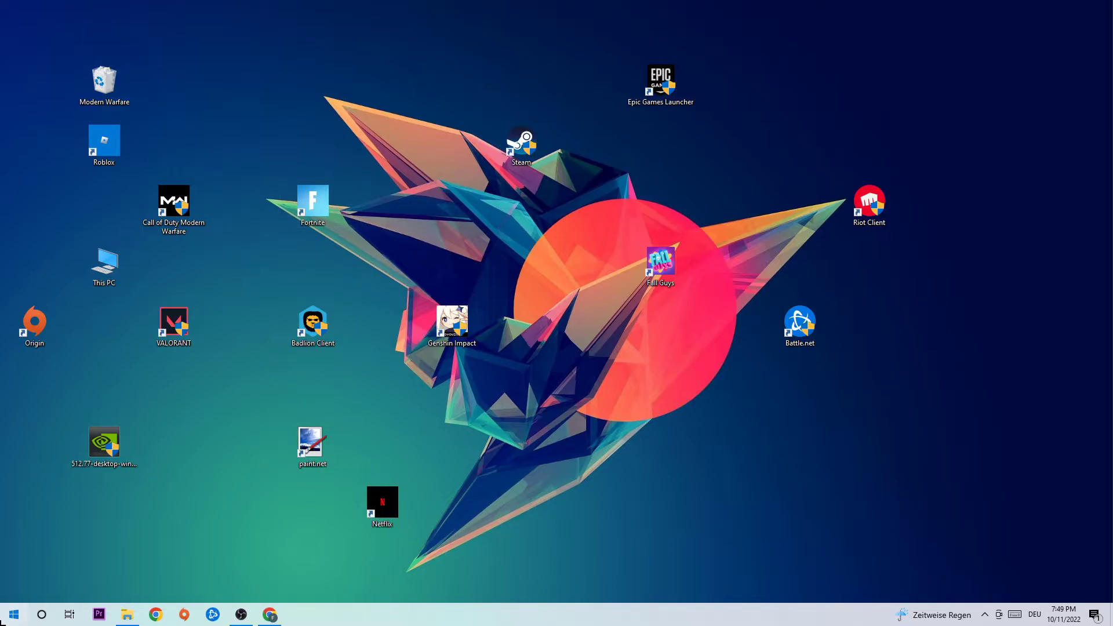
# Browse the Start menu, then bring up the actions menu for the Steam shortcut.
pyautogui.click(12, 613)
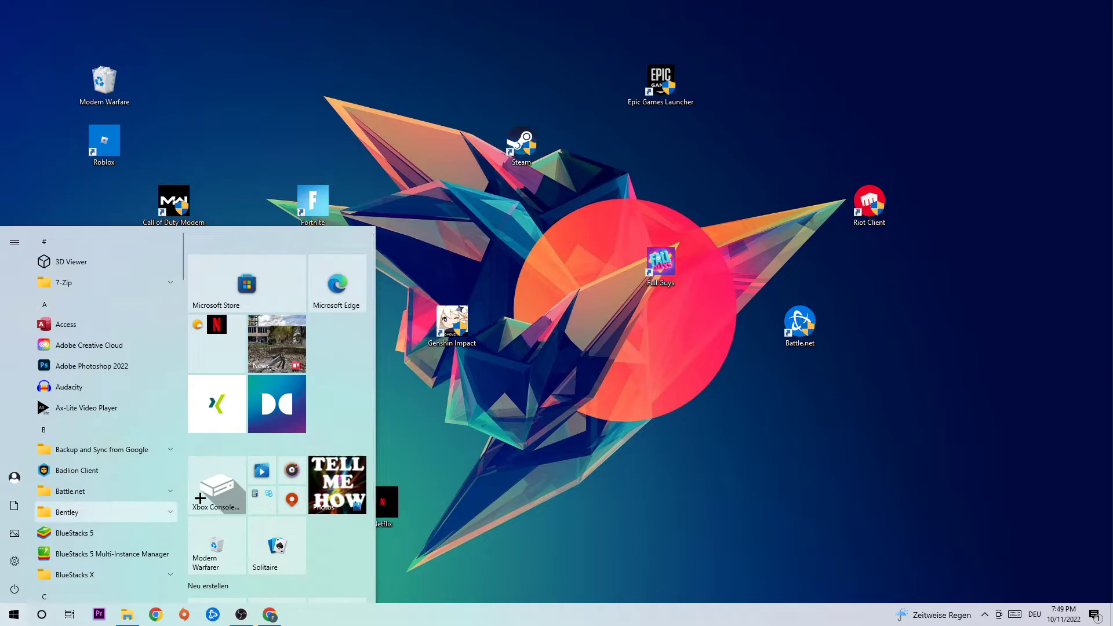
pyautogui.moveTo(66, 365)
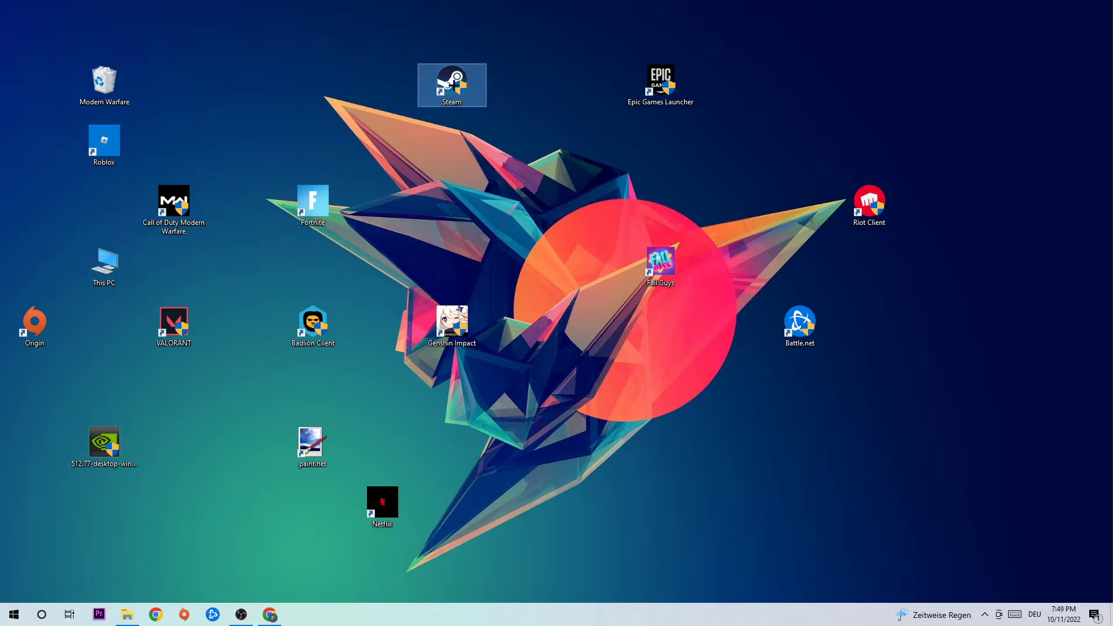
pyautogui.rightClick(452, 85)
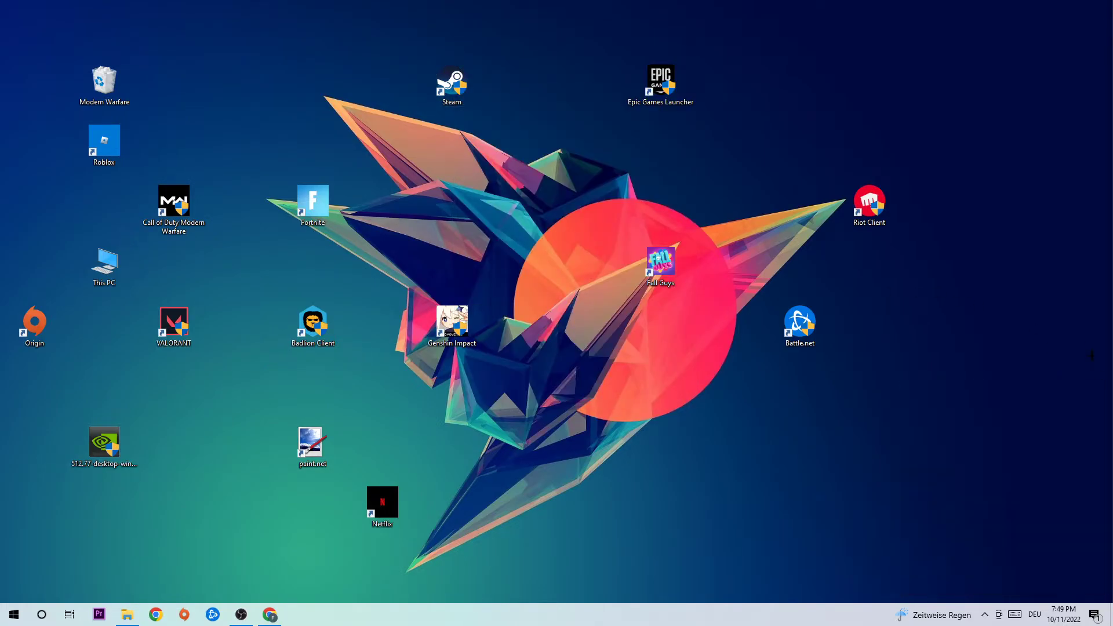
pyautogui.moveTo(1090, 336)
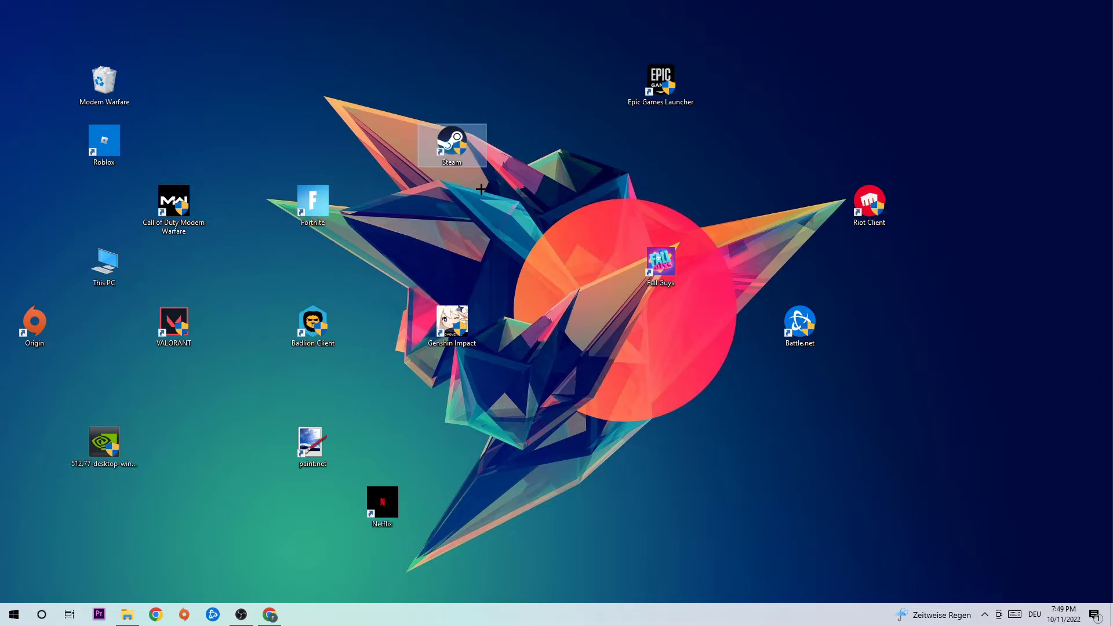
# Set Steam's properties to Windows 8 compatibility mode with Run as administrator and close them.
pyautogui.click(451, 144)
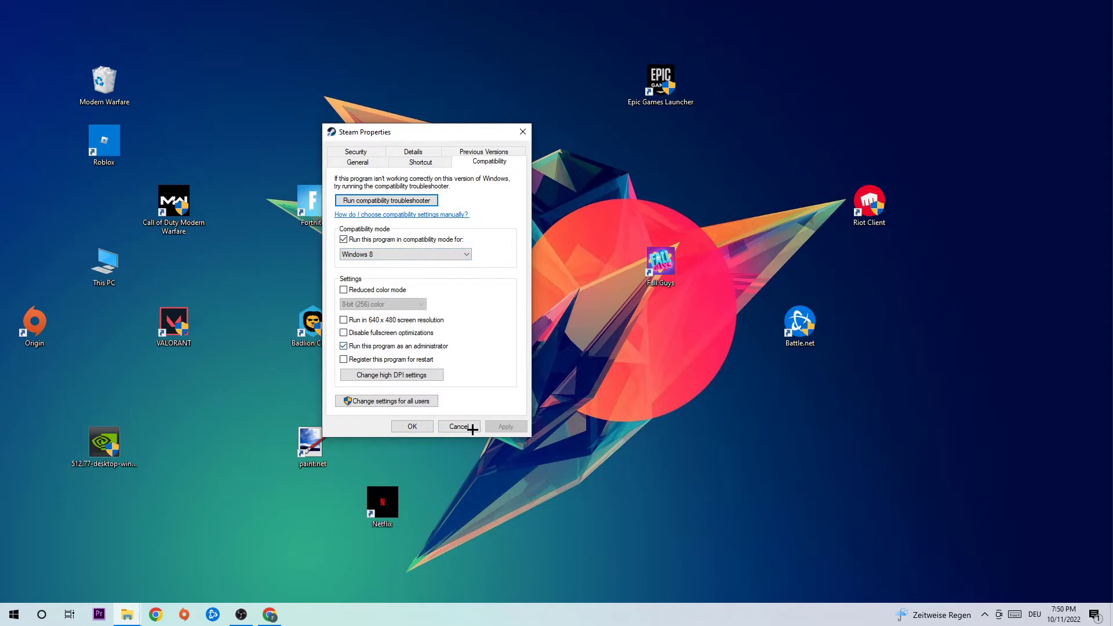
pyautogui.click(459, 427)
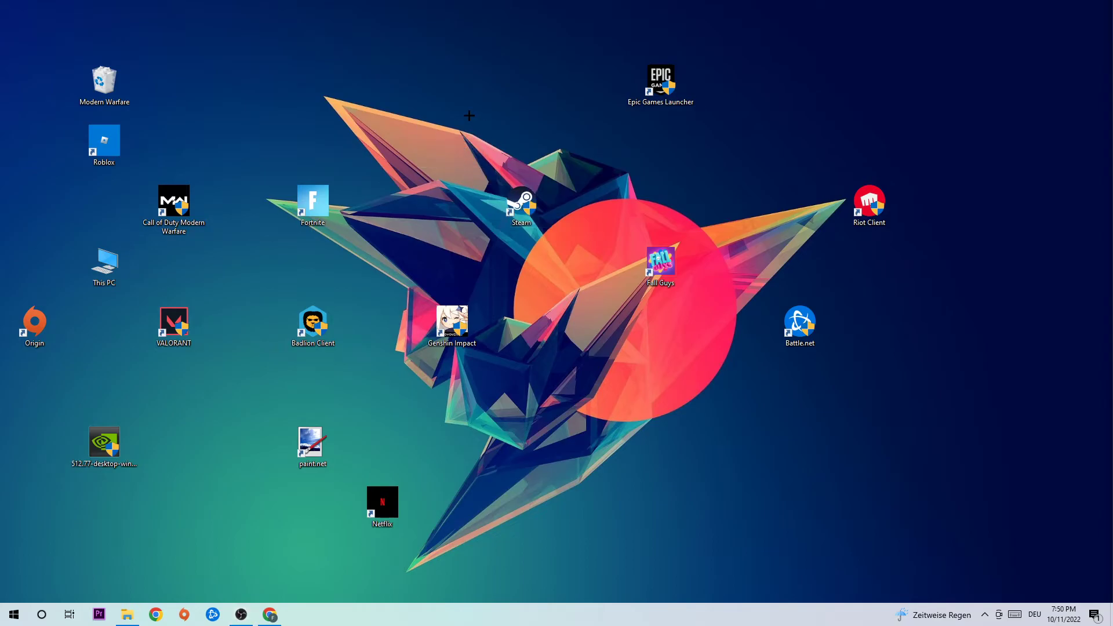
pyautogui.moveTo(415, 110)
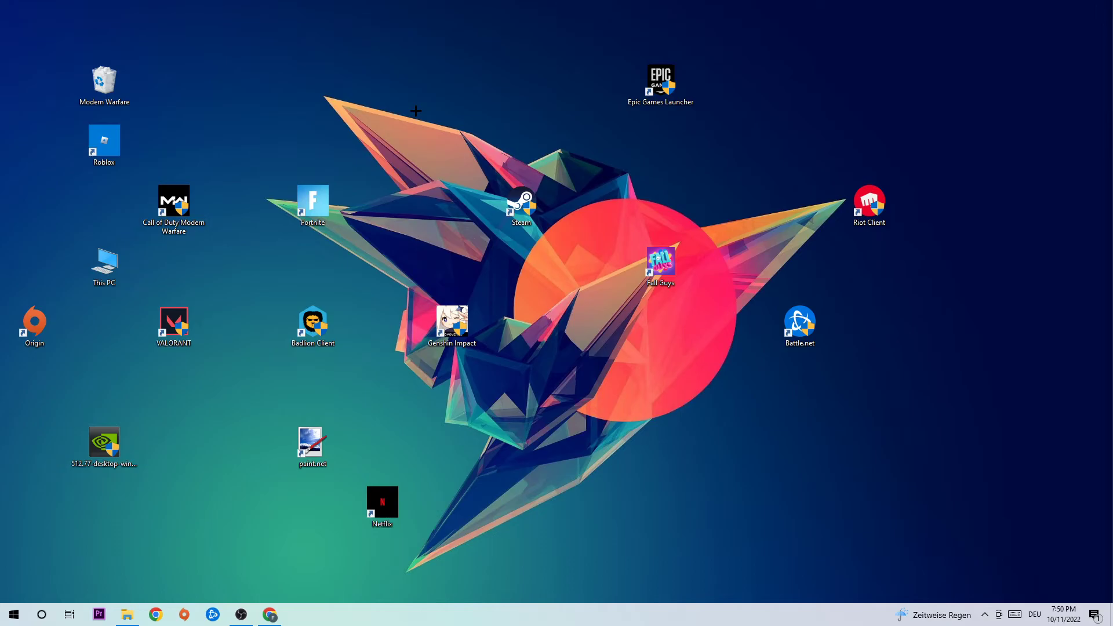